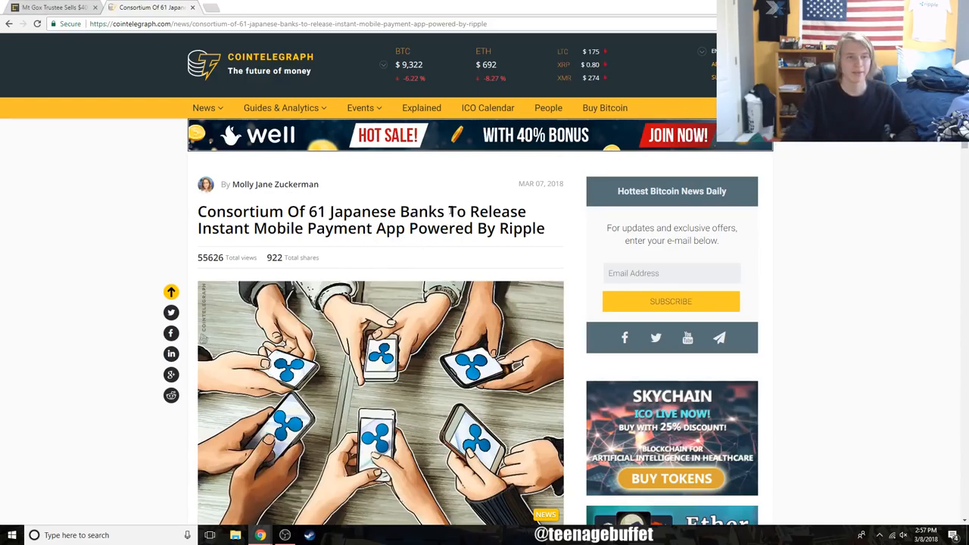
- Highlight the headline line 'Instant Mobile Payment App Powered By Ripple'
{"action": "left_click_drag", "start_coordinate": [197, 228], "coordinate": [347, 228]}
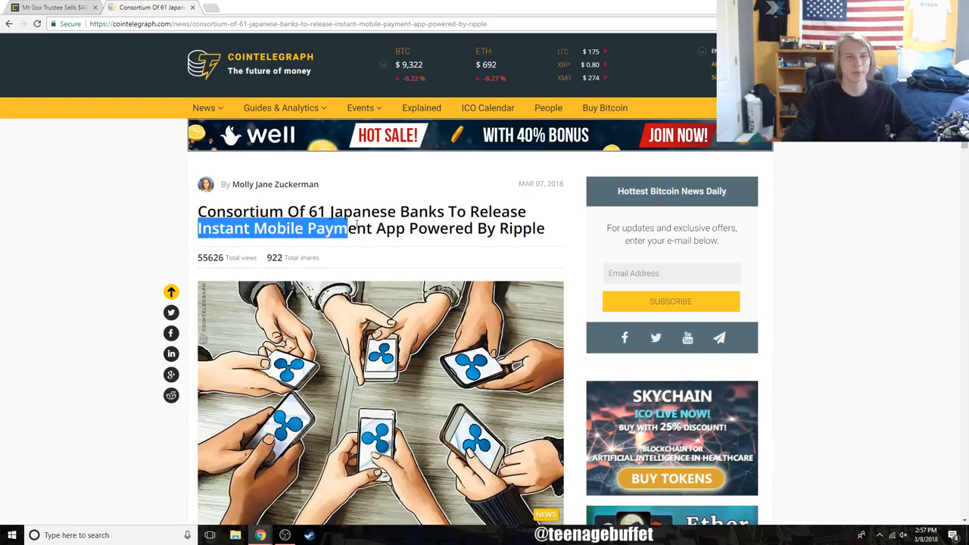
{"action": "left_click_drag", "start_coordinate": [345, 228], "coordinate": [543, 228]}
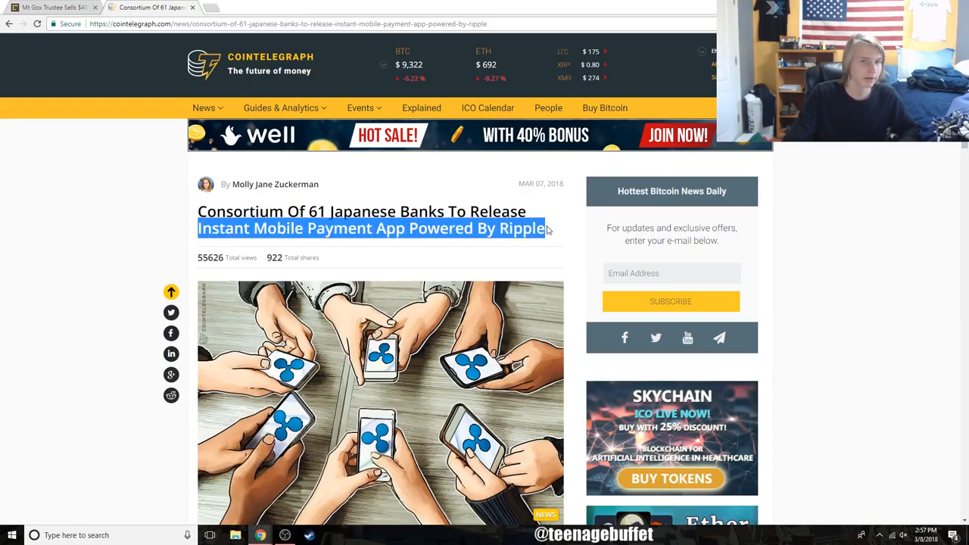
{"action": "mouse_move", "coordinate": [553, 231]}
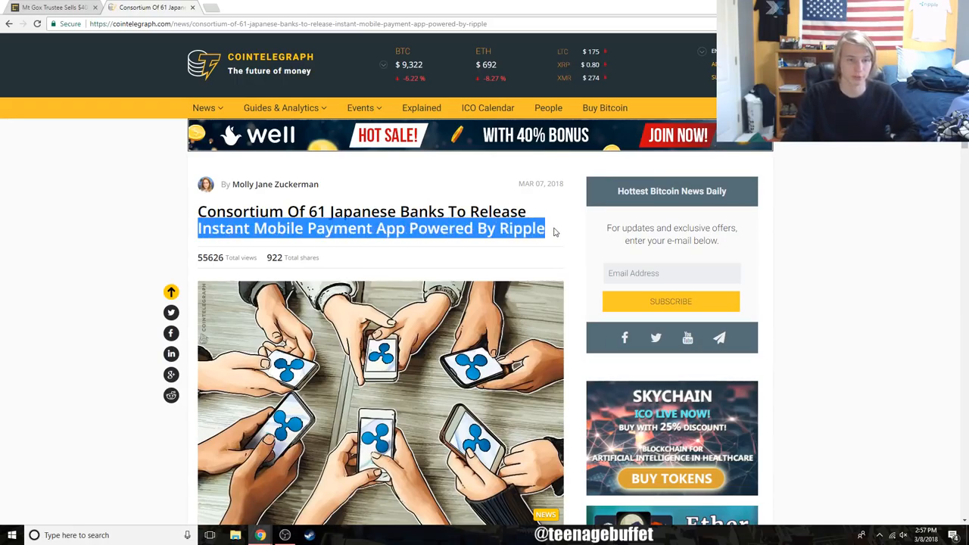
- Scroll into the article body and highlight the passage about Ripple's technology in fall 2018
{"action": "scroll", "scroll_direction": "down", "scroll_amount": 3}
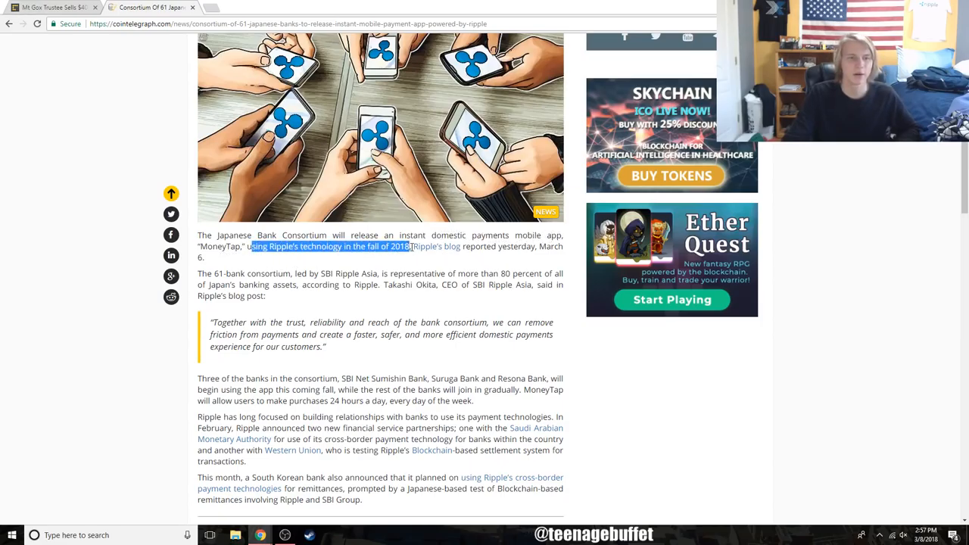
{"action": "left_click_drag", "start_coordinate": [198, 379], "coordinate": [473, 400]}
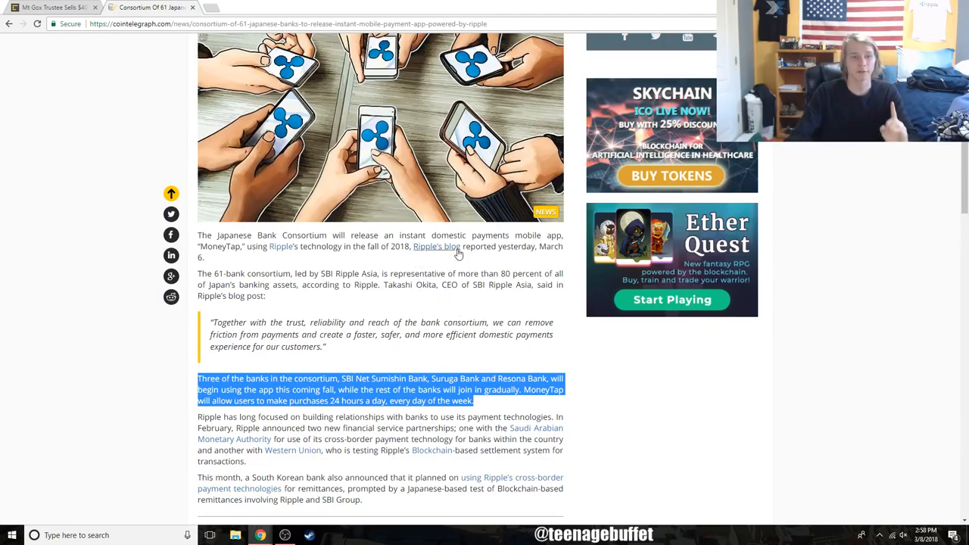
{"action": "double_click", "coordinate": [469, 235]}
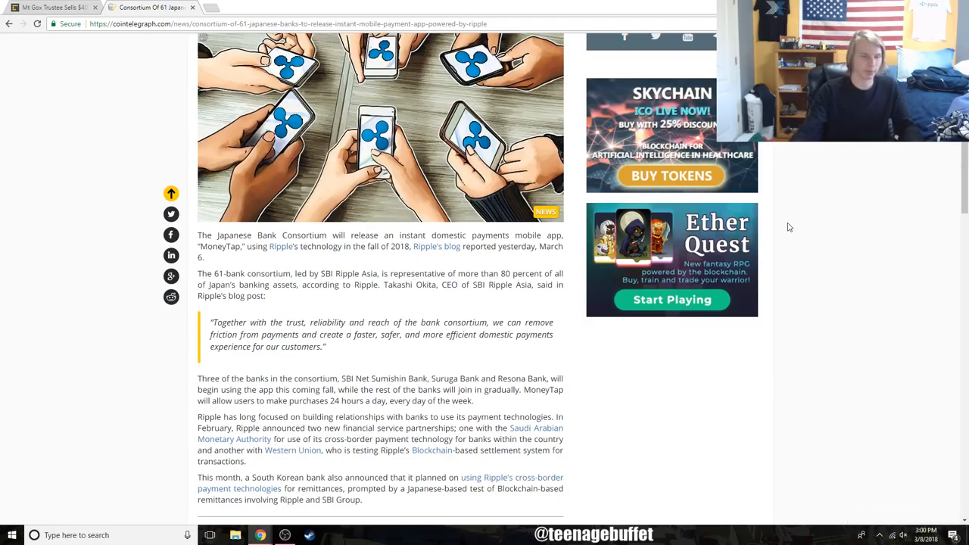
{"action": "mouse_move", "coordinate": [352, 373]}
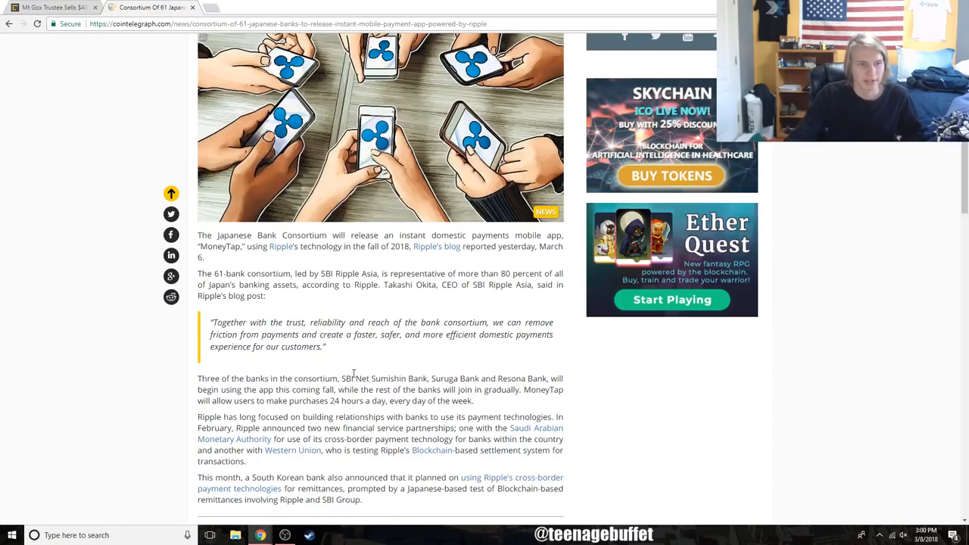
- Select words in the MoneyTap and bank consortium passage of the Cointelegraph article
{"action": "left_click_drag", "start_coordinate": [342, 378], "coordinate": [511, 379]}
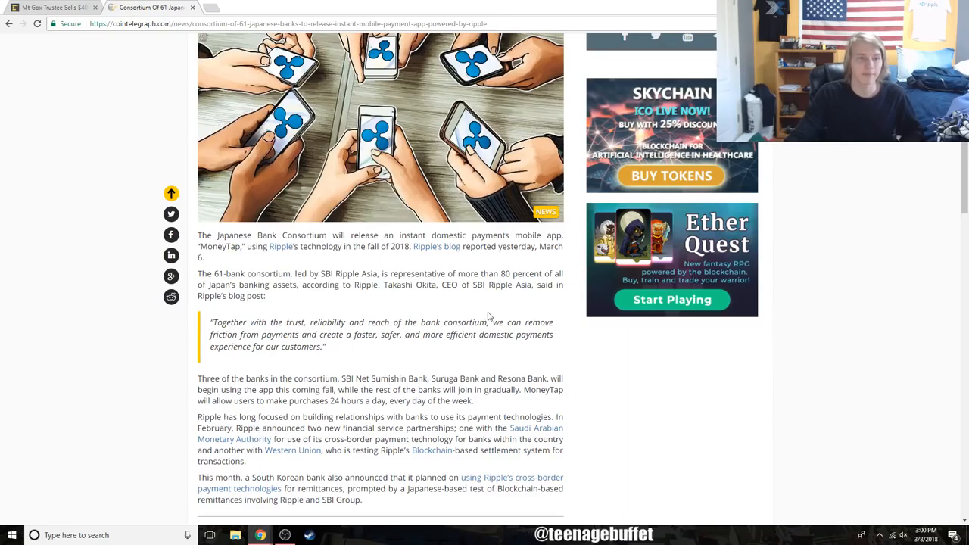
{"action": "double_click", "coordinate": [506, 274]}
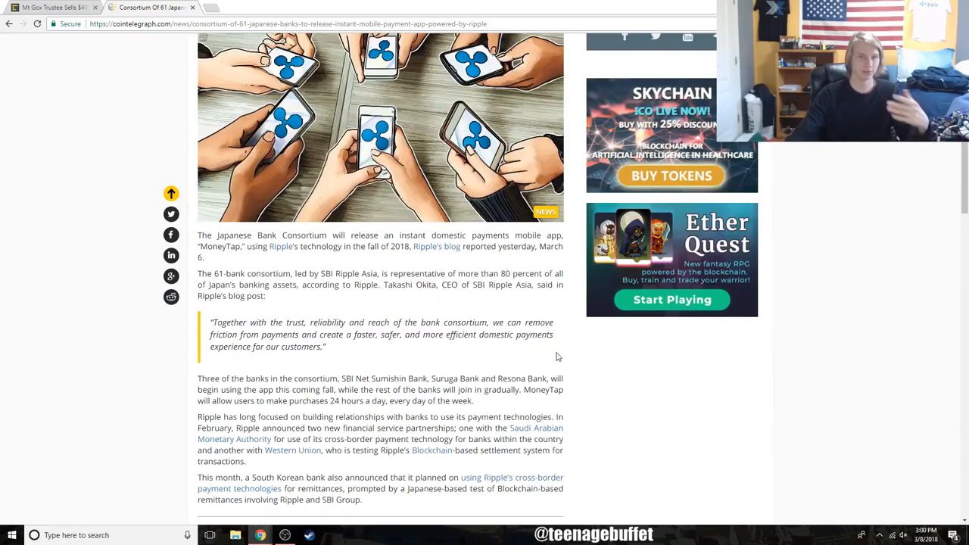
{"action": "mouse_move", "coordinate": [700, 384]}
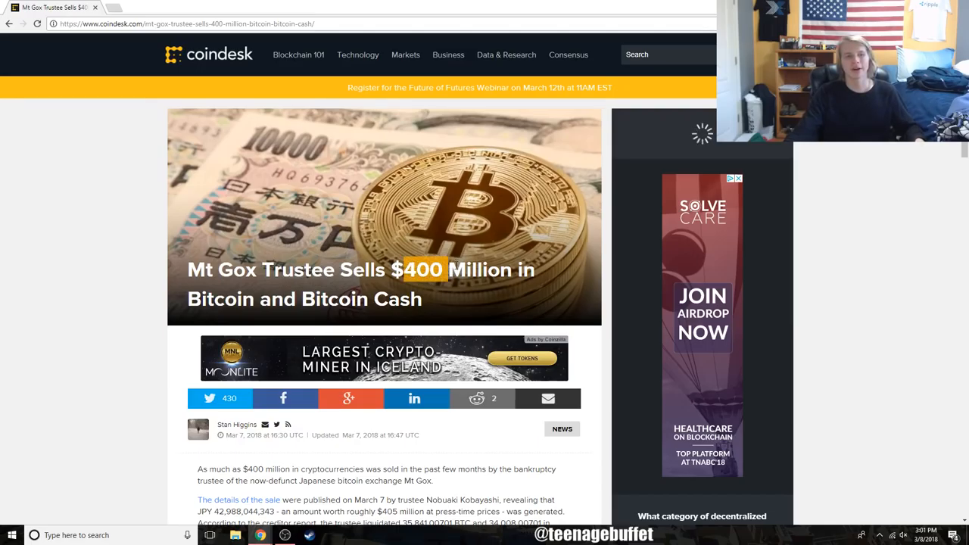
- Scroll the Mt Gox article, highlighting the liquidated bitcoin amount along the way
{"action": "scroll", "scroll_direction": "down", "scroll_amount": 3}
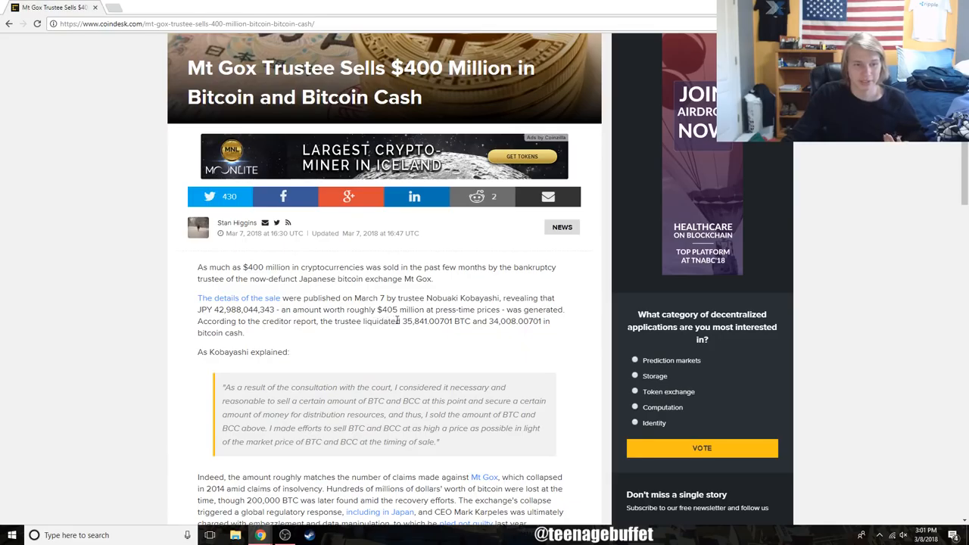
{"action": "double_click", "coordinate": [415, 321]}
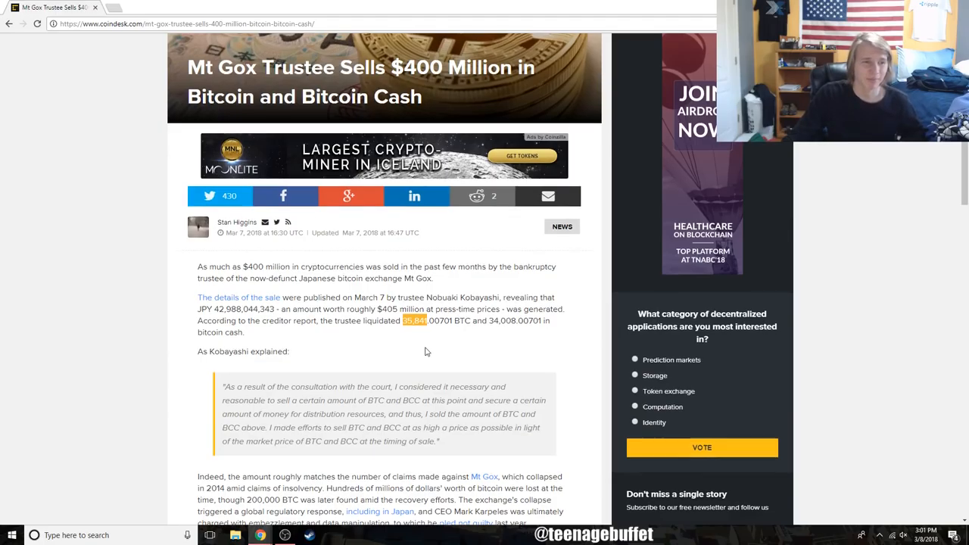
{"action": "scroll", "scroll_direction": "down", "scroll_amount": 3}
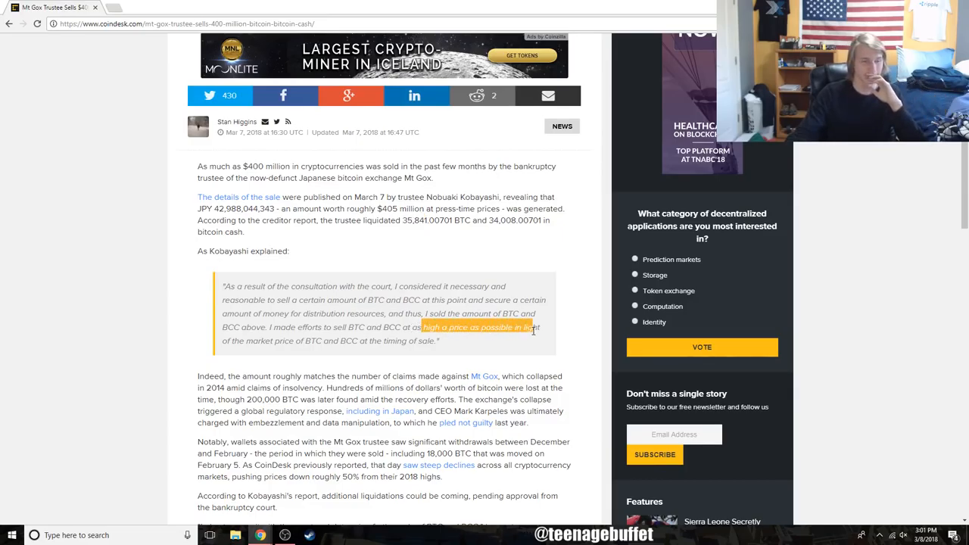
{"action": "mouse_move", "coordinate": [521, 349]}
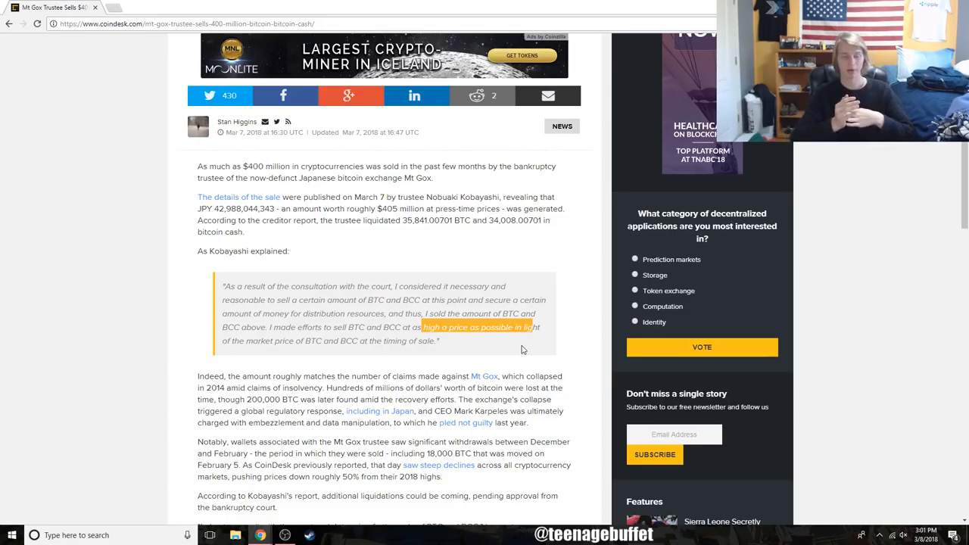
{"action": "scroll", "scroll_direction": "up", "scroll_amount": 3}
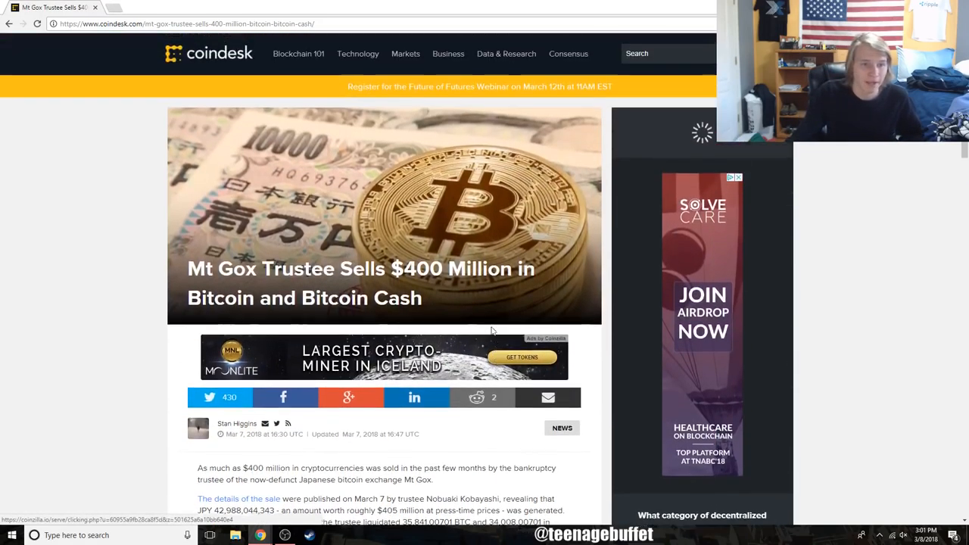
{"action": "scroll", "scroll_direction": "down", "scroll_amount": 3}
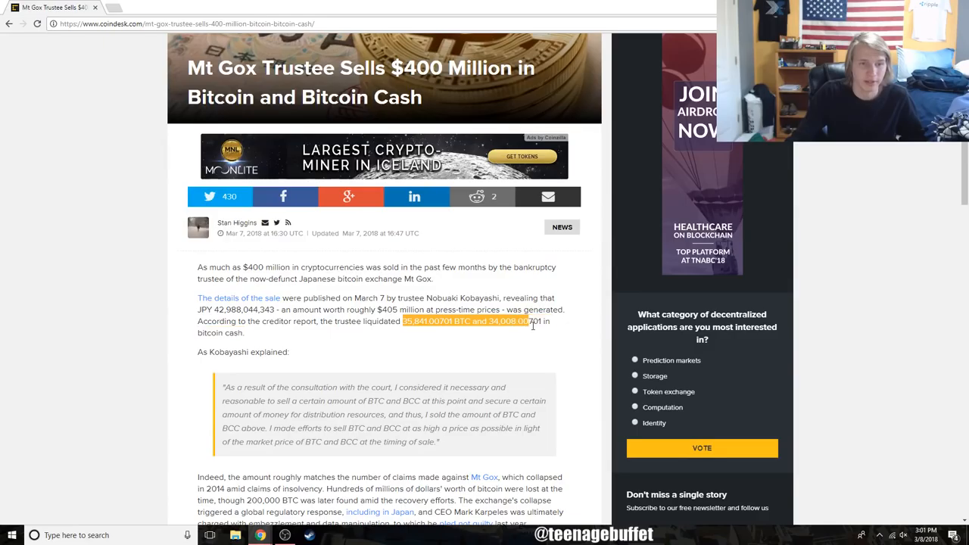
{"action": "left_click", "coordinate": [397, 331]}
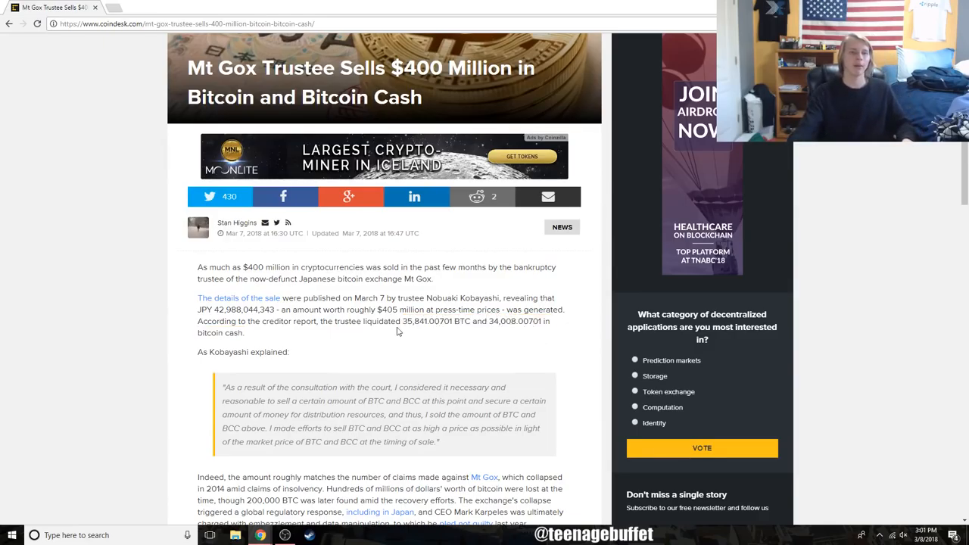
{"action": "double_click", "coordinate": [428, 321]}
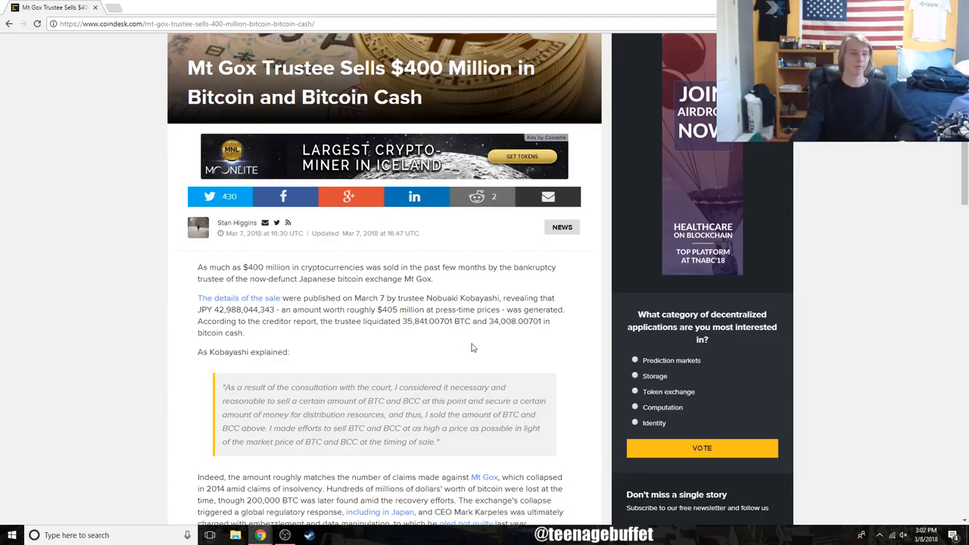
- Scroll to the closing paragraph and highlight the trustee's remaining 166,344 BTC figure
{"action": "scroll", "scroll_direction": "down", "scroll_amount": 3}
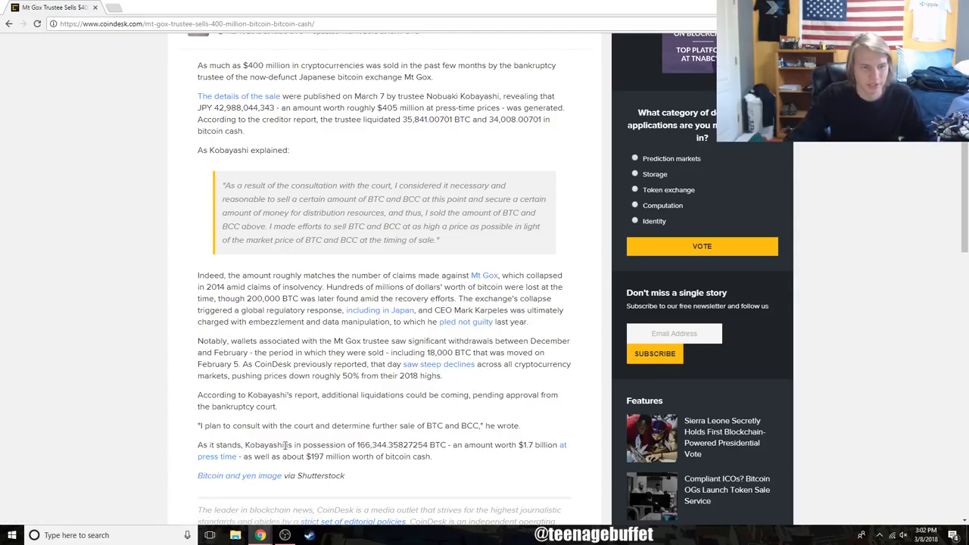
{"action": "double_click", "coordinate": [376, 445]}
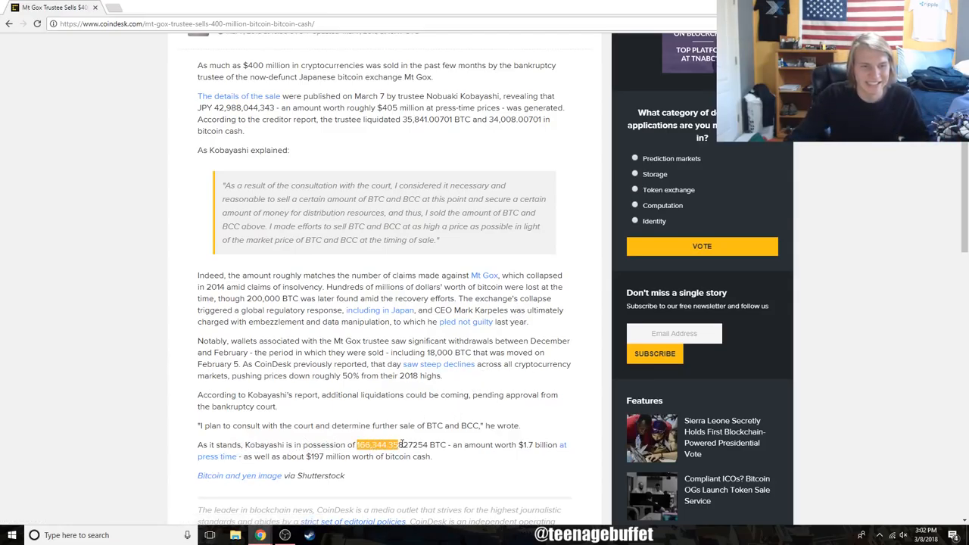
{"action": "left_click_drag", "start_coordinate": [394, 445], "coordinate": [415, 445]}
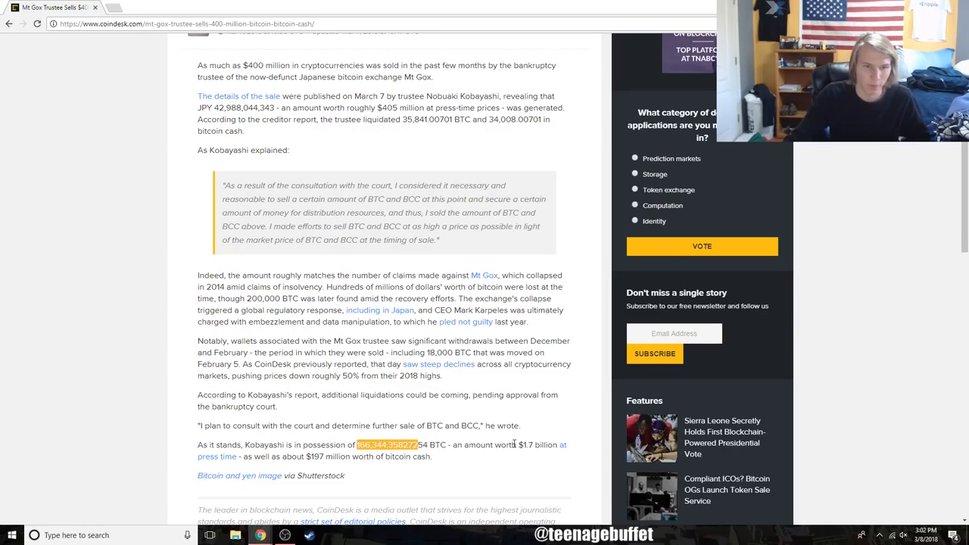